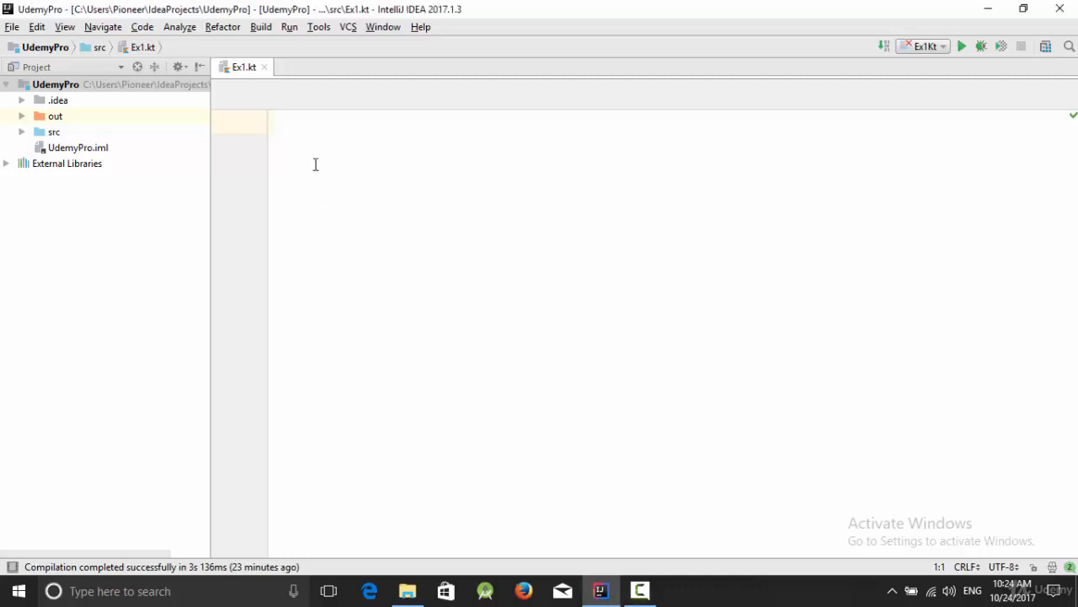
- Declare an empty Student class with braces in the new Kotlin file
left_click(277, 122)
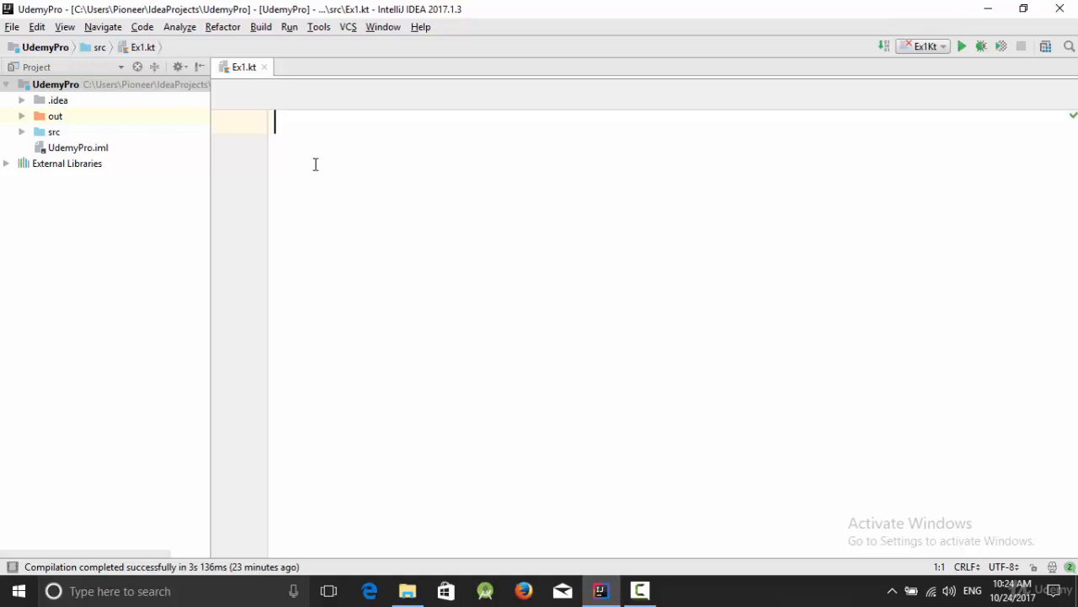
type("class")
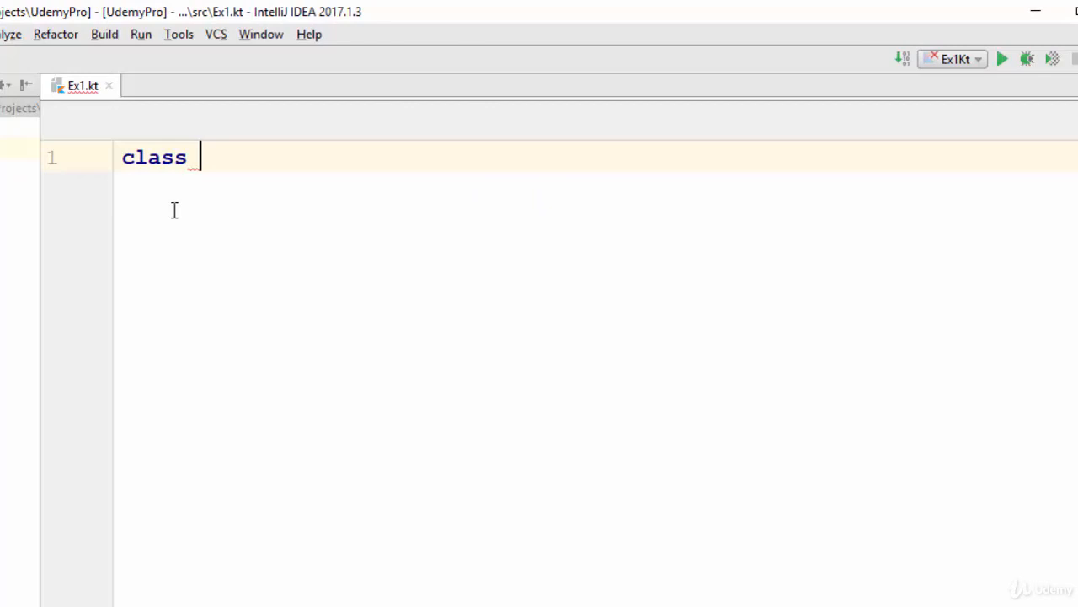
type("Student")
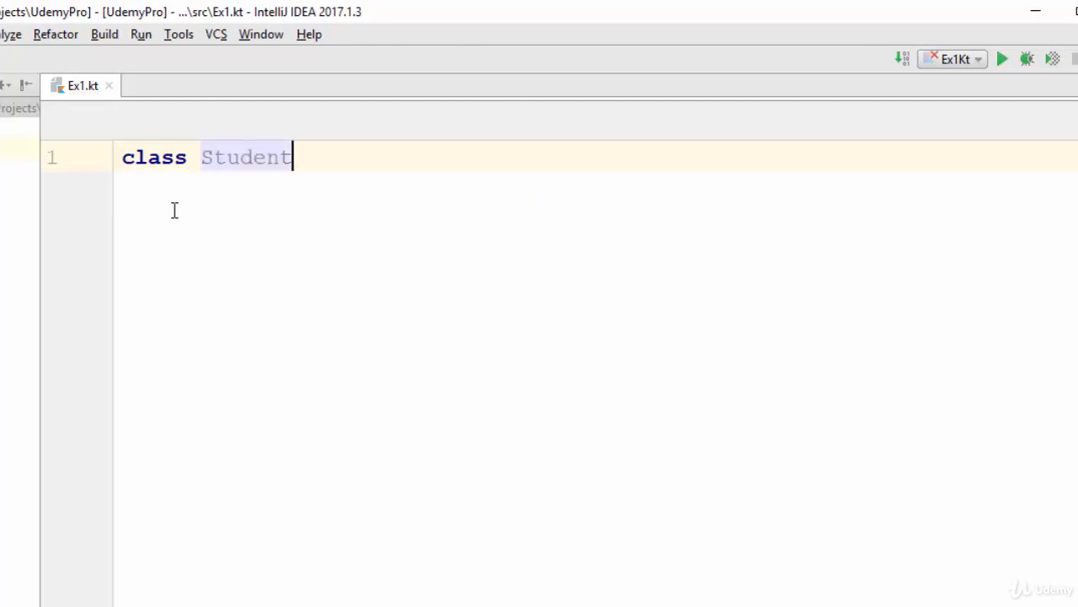
type("{")
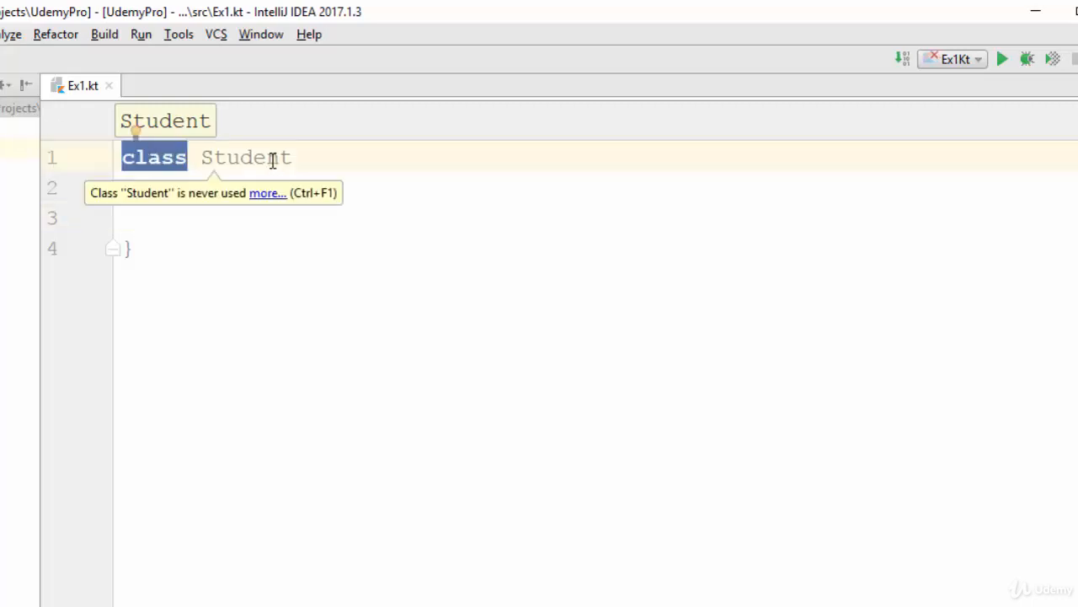
type("{")
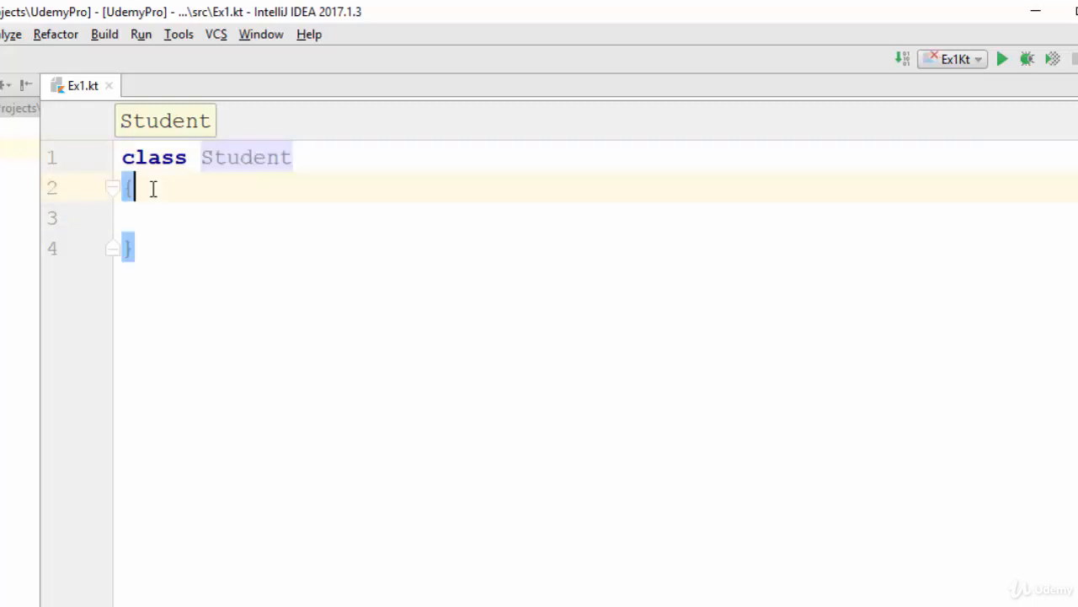
key("enter")
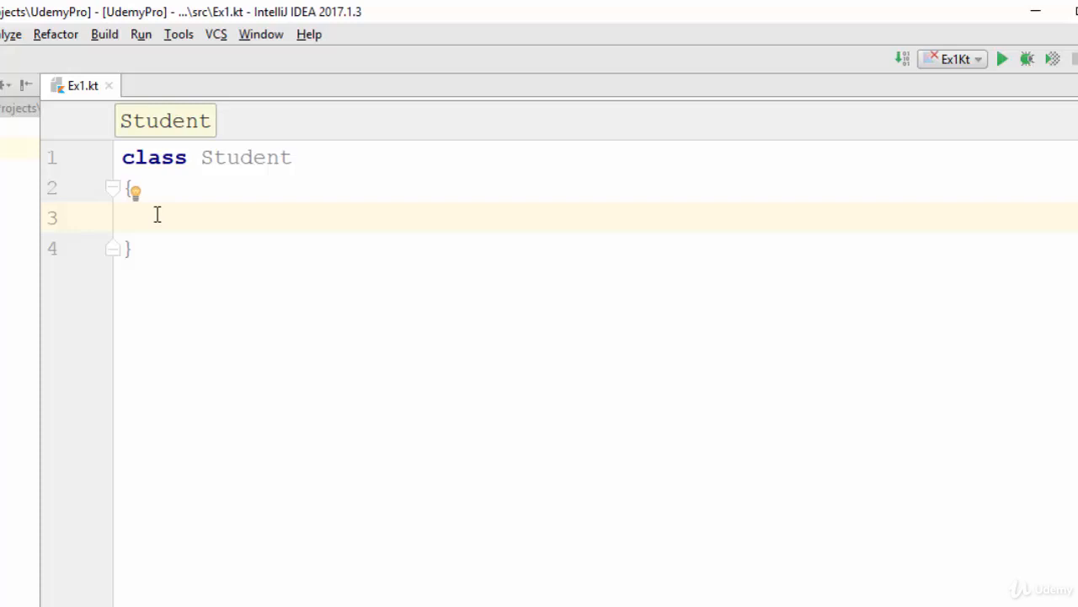
- Add properties var name:String="" and var marks:Int=0 inside Student
type("var")
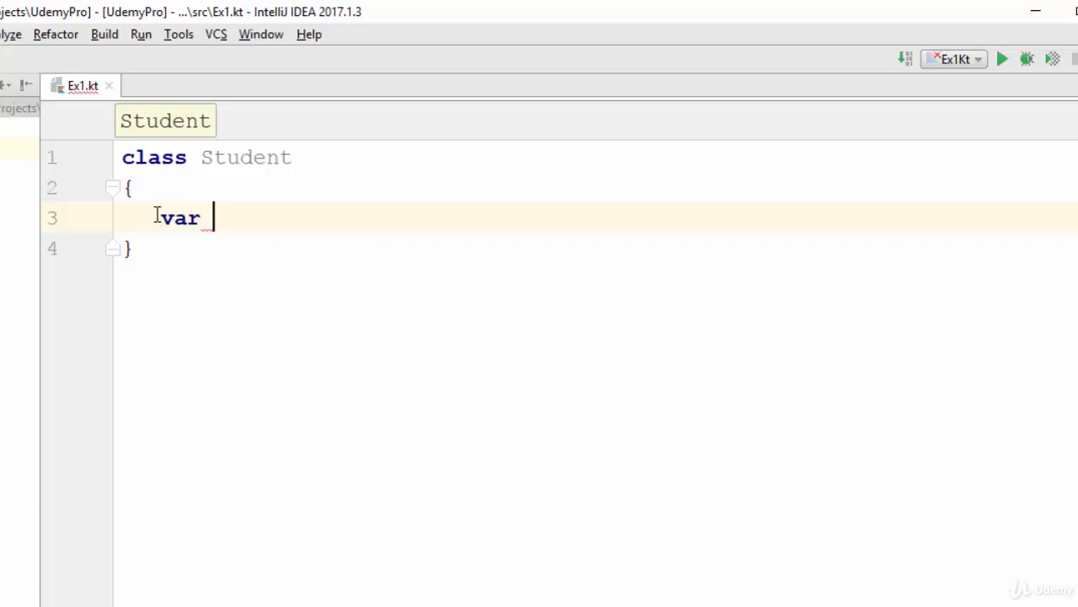
type("name")
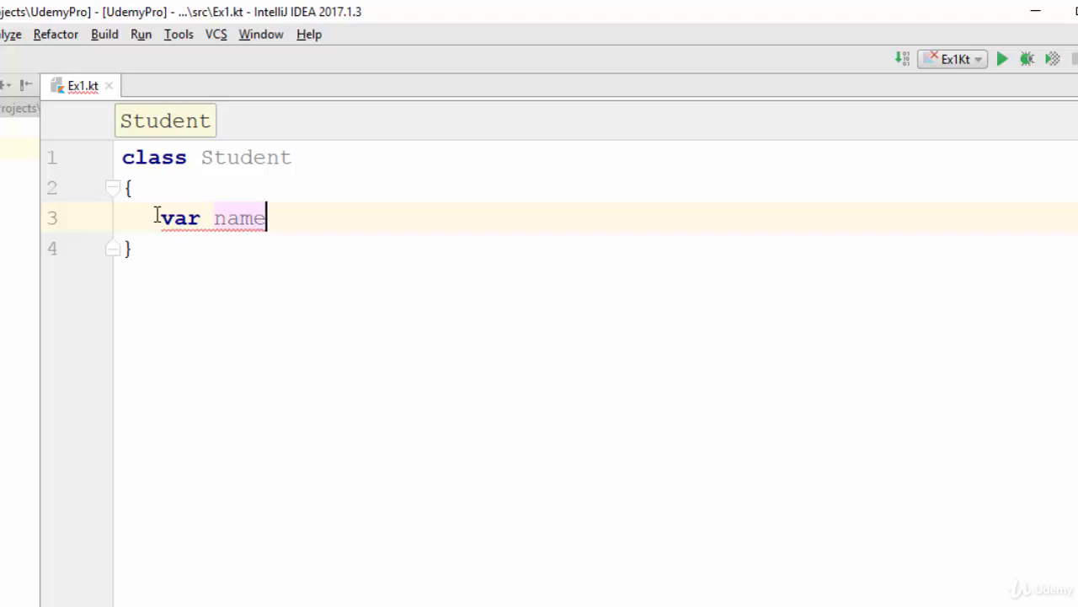
type(":String=\"")
type("v")
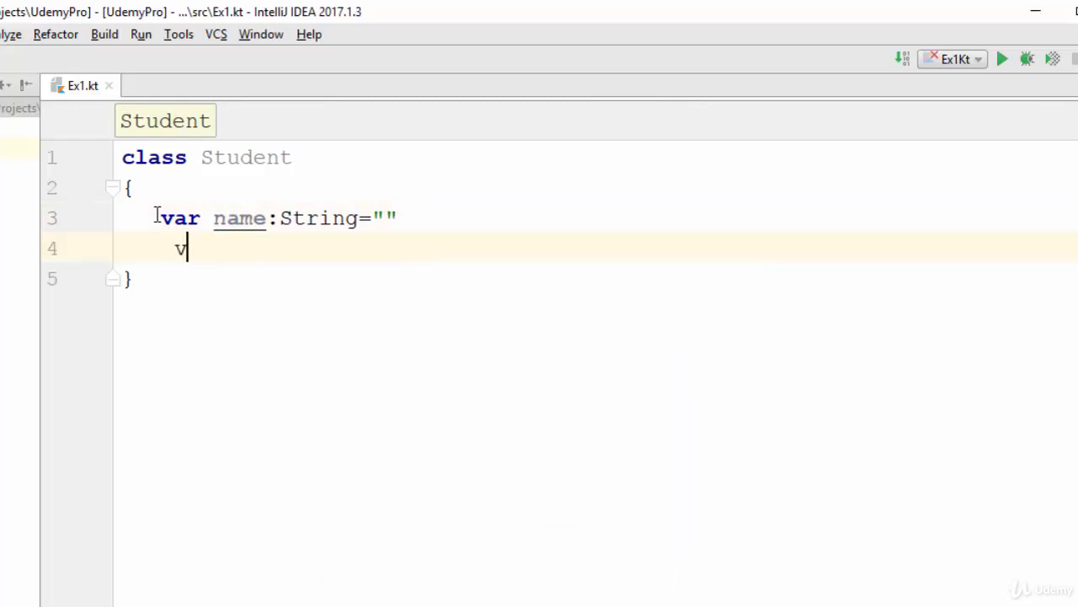
type("ar")
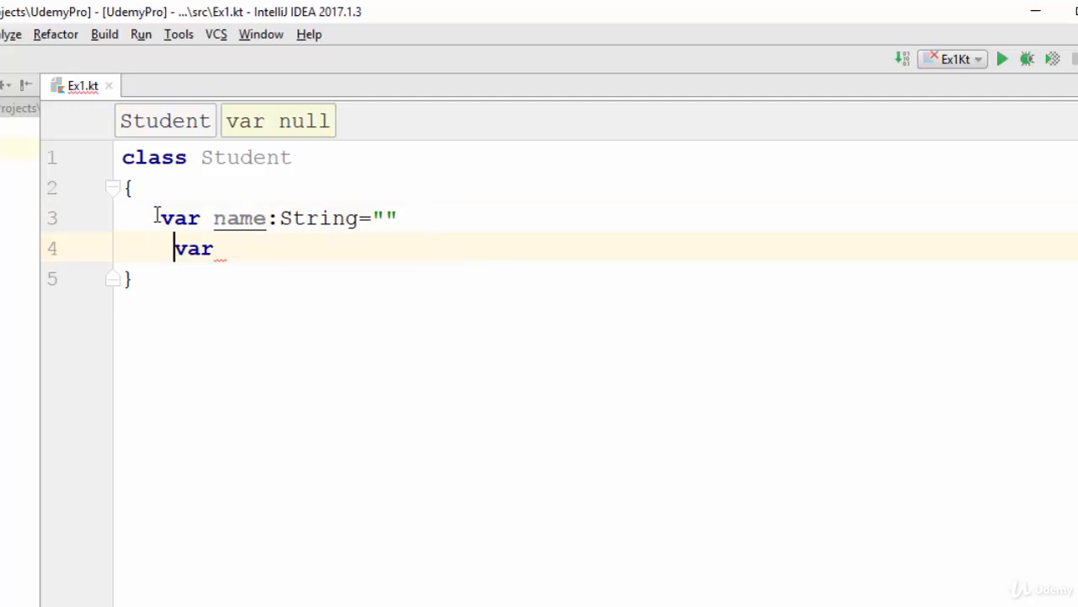
type("m")
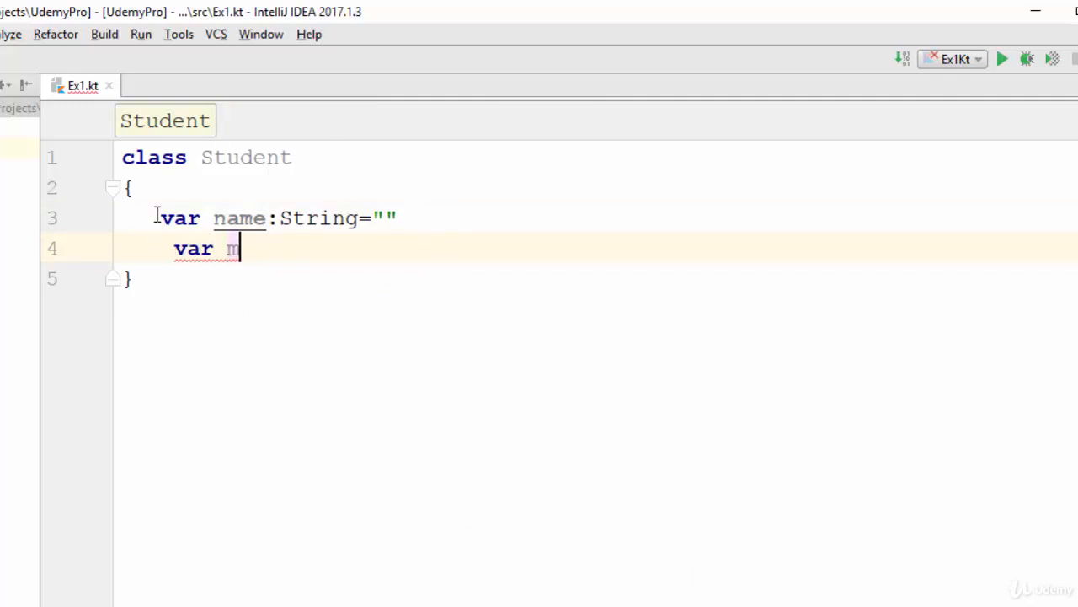
type("arks=")
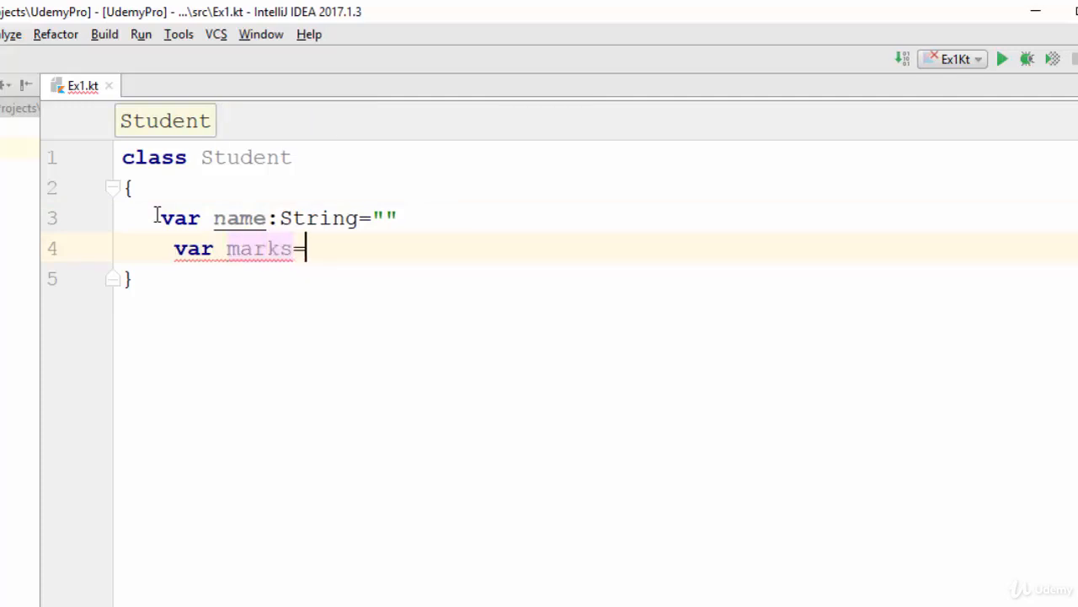
type(":Im")
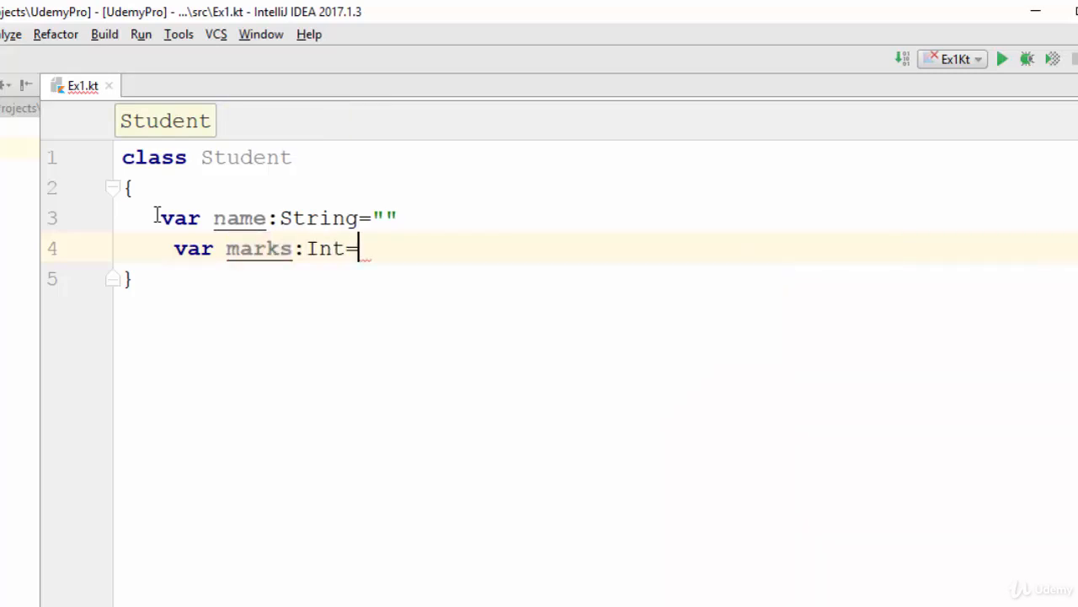
type("0")
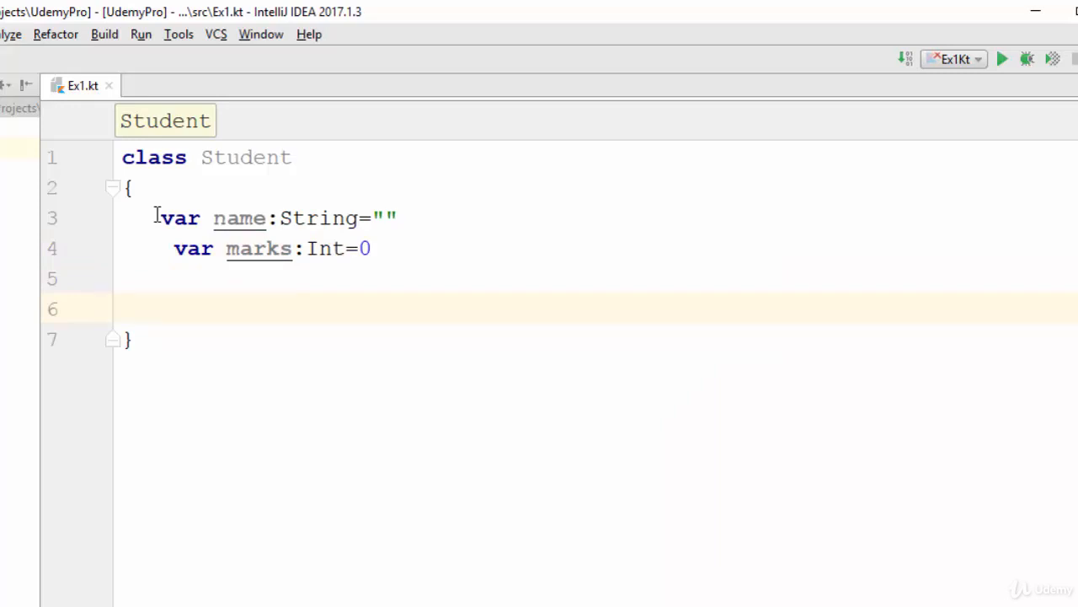
- Add fun show() to Student with println(name) and println(marks)
type("fun")
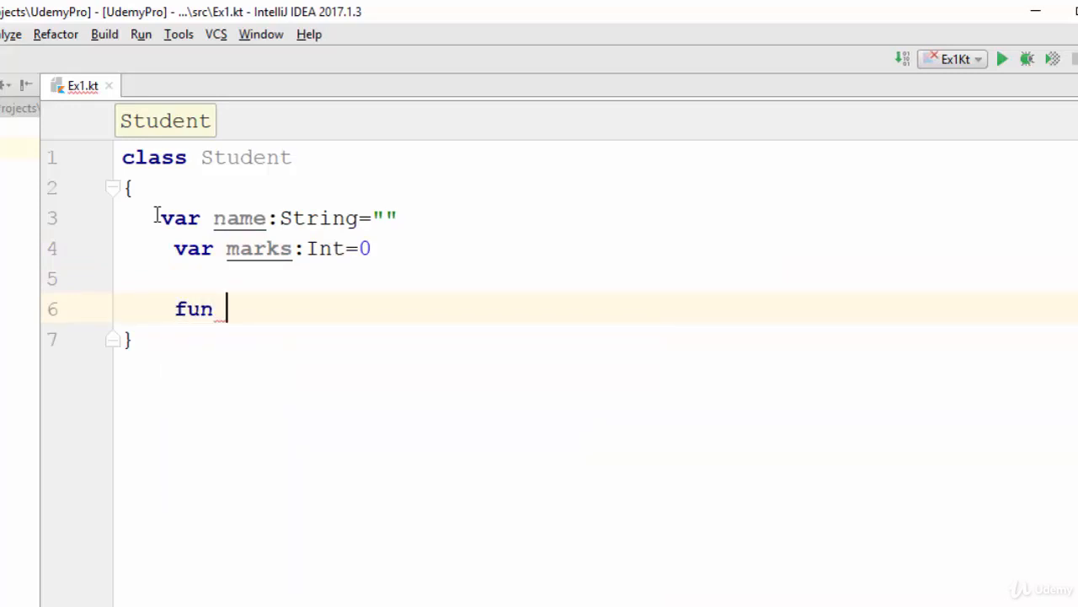
type("show")
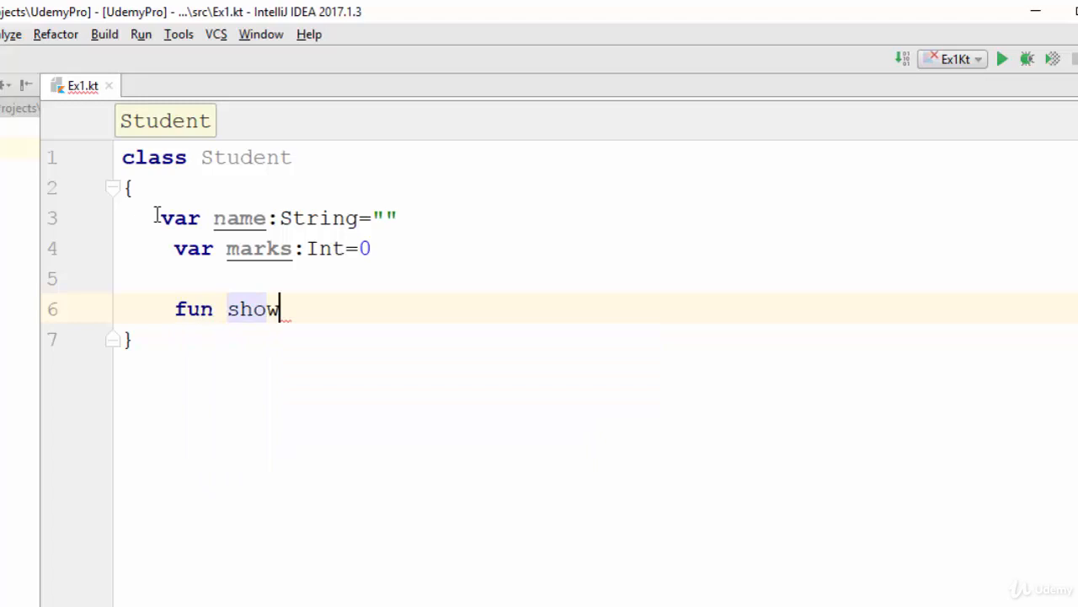
type("()")
type("{")
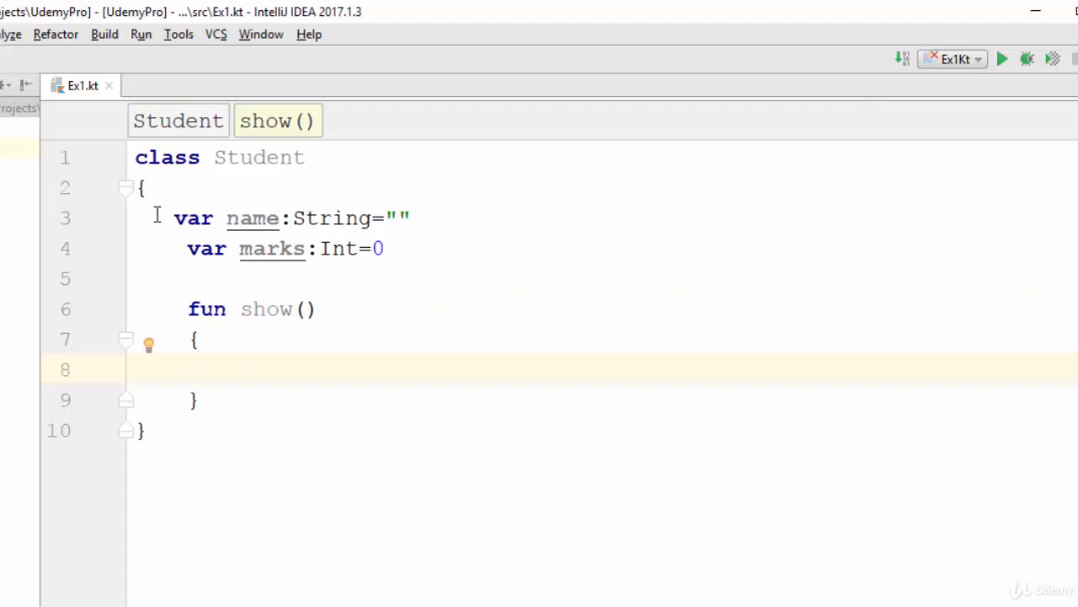
type("println(")
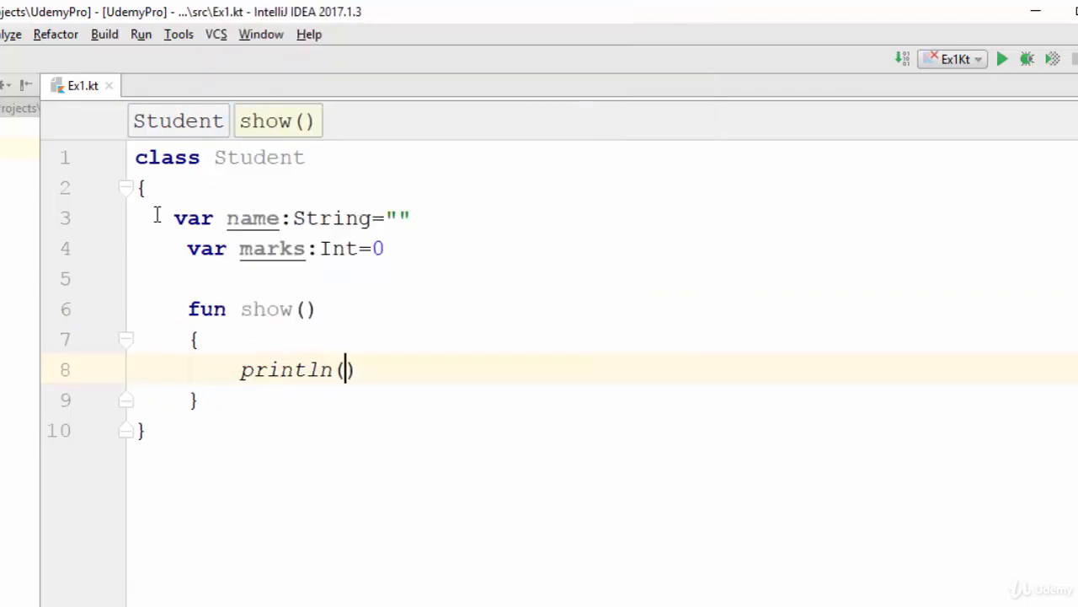
type("name")
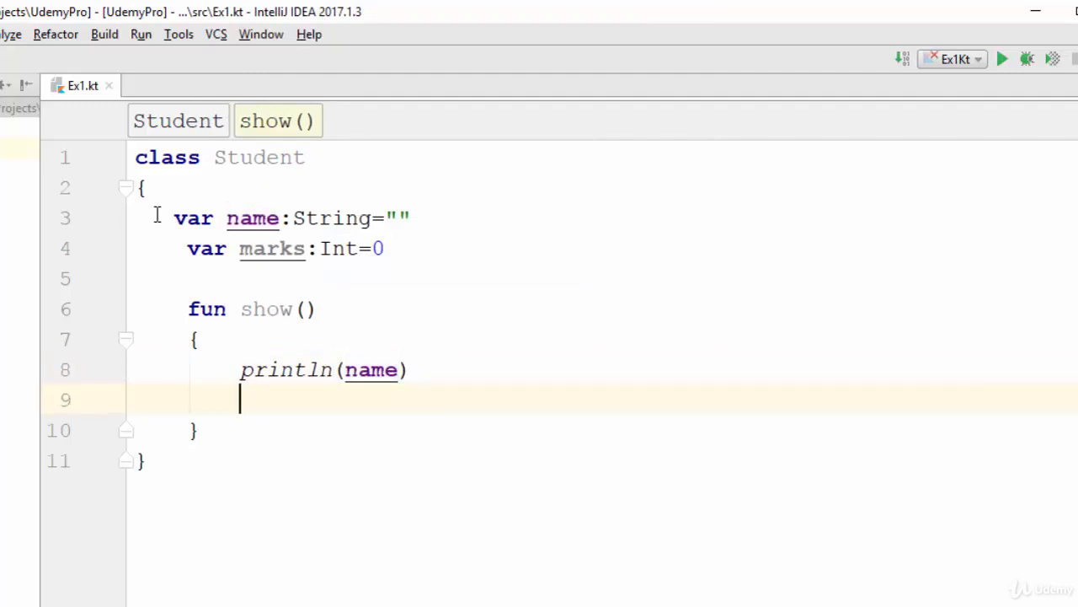
type("println(m")
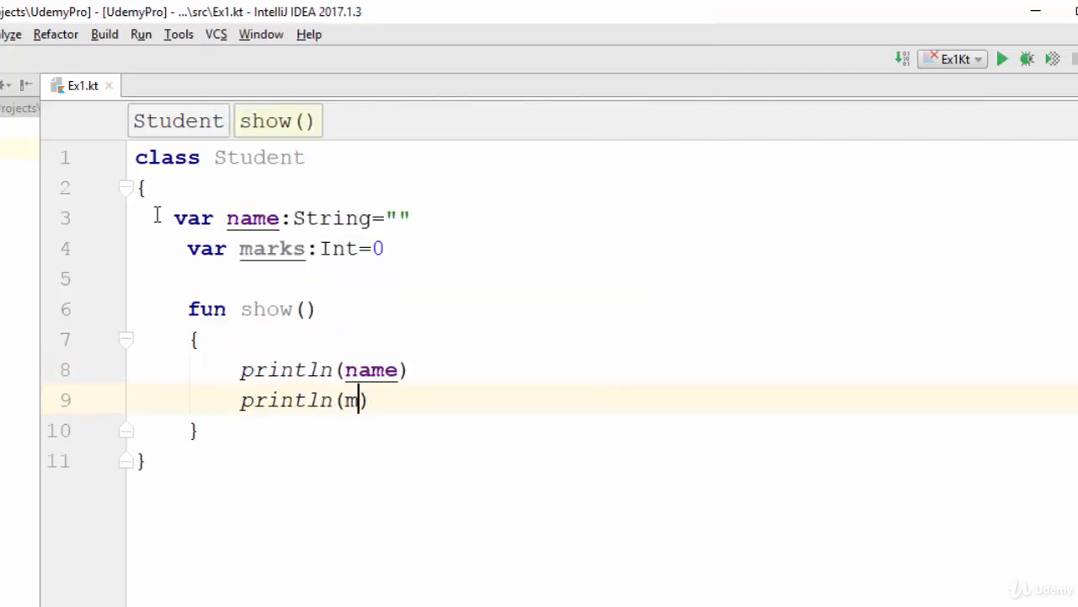
type("arks")
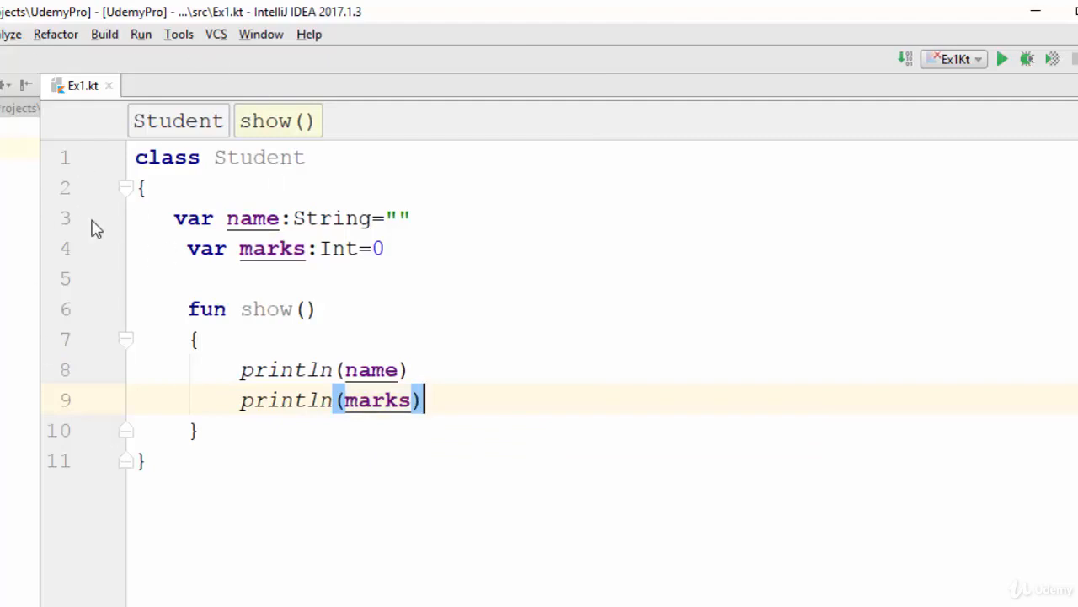
- Select the class name, the property declarations and the show function to review them
double_click(259, 156)
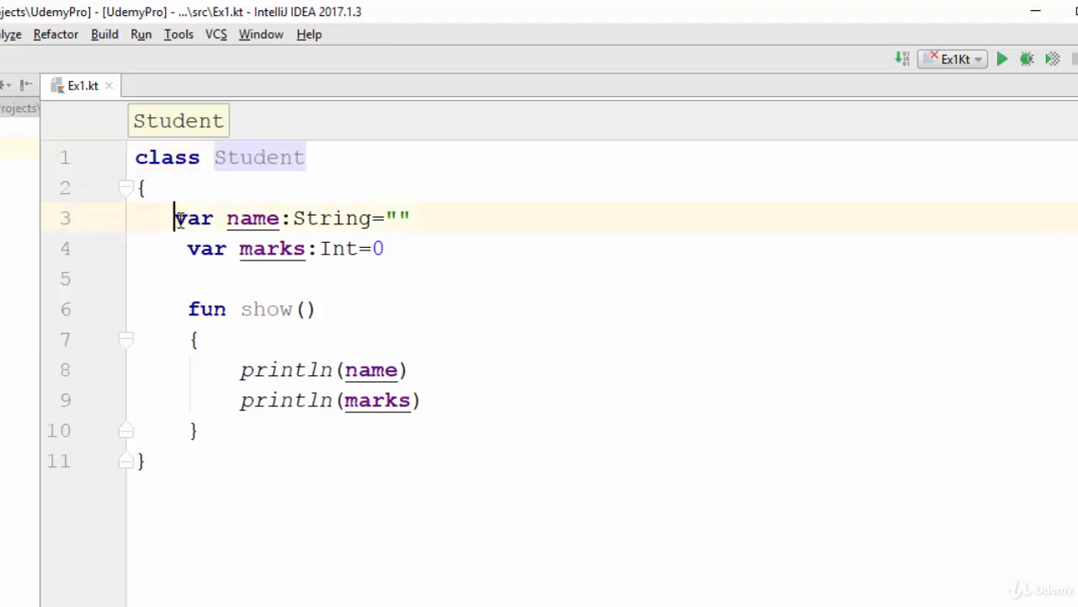
left_click_drag(175, 218, 385, 248)
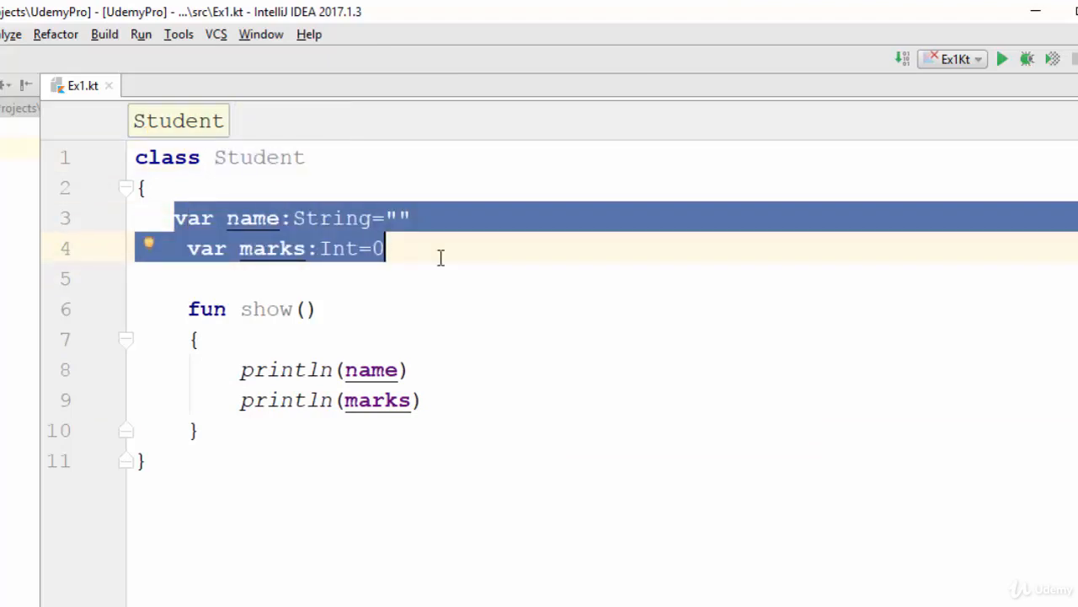
mouse_move(266, 310)
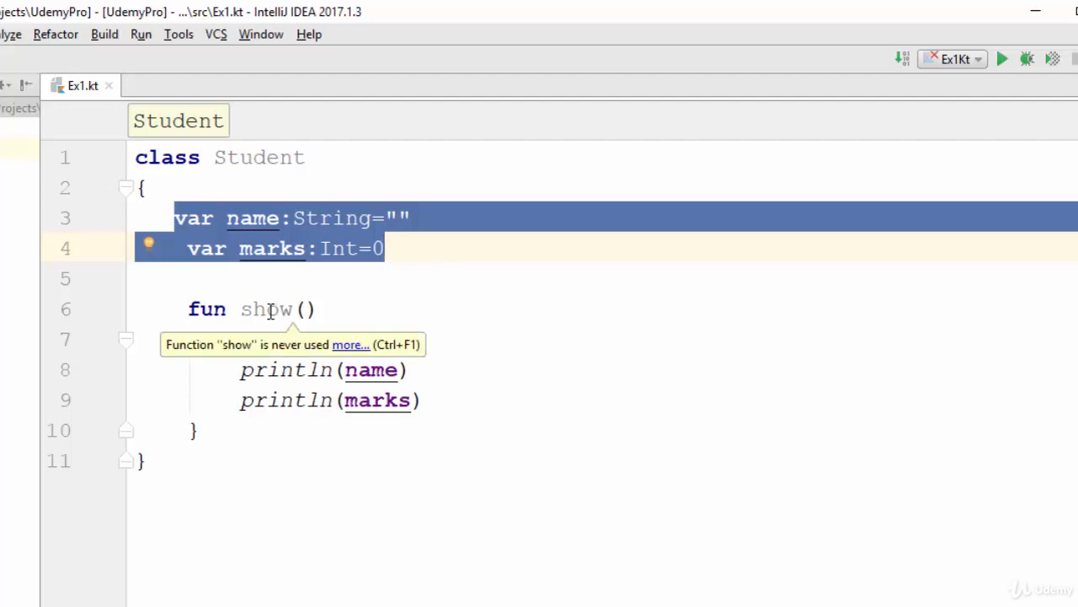
double_click(266, 308)
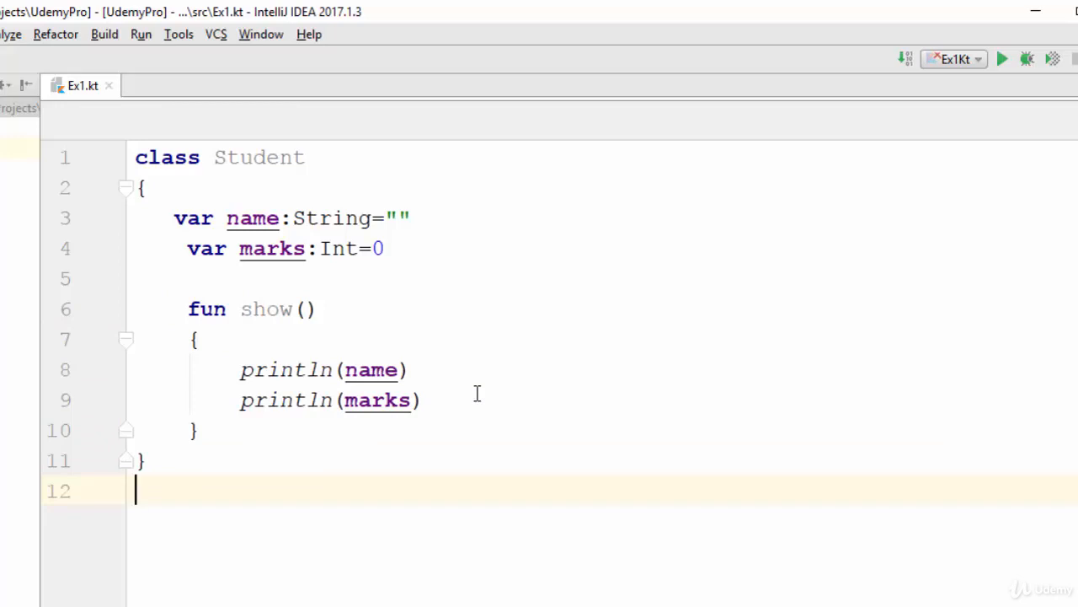
- Write fun main(args:Array<String>) with an opening brace below the Student class
type("fun mai")
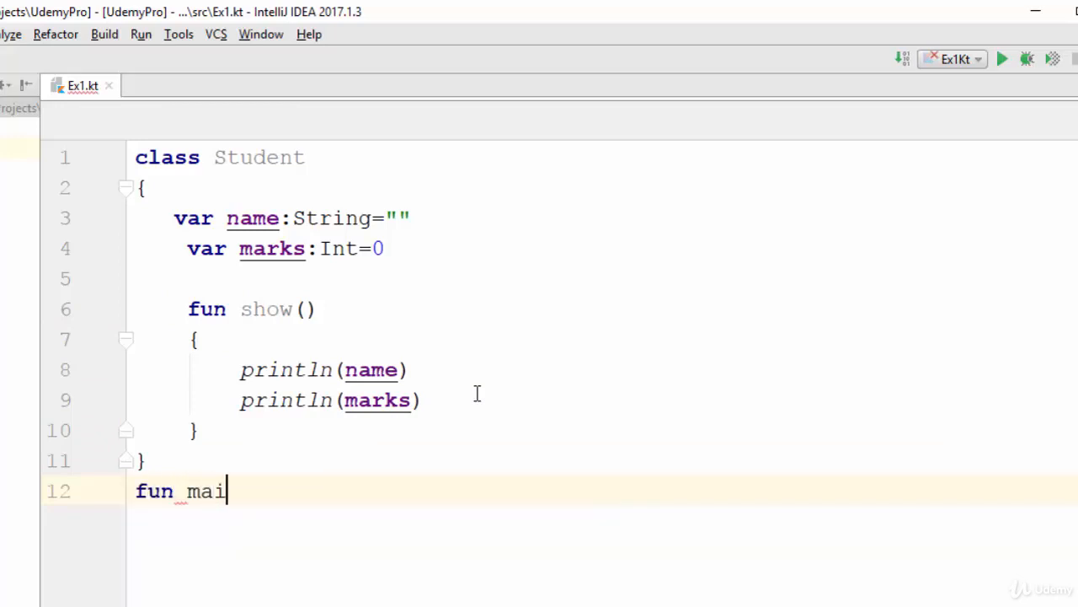
type("n()")
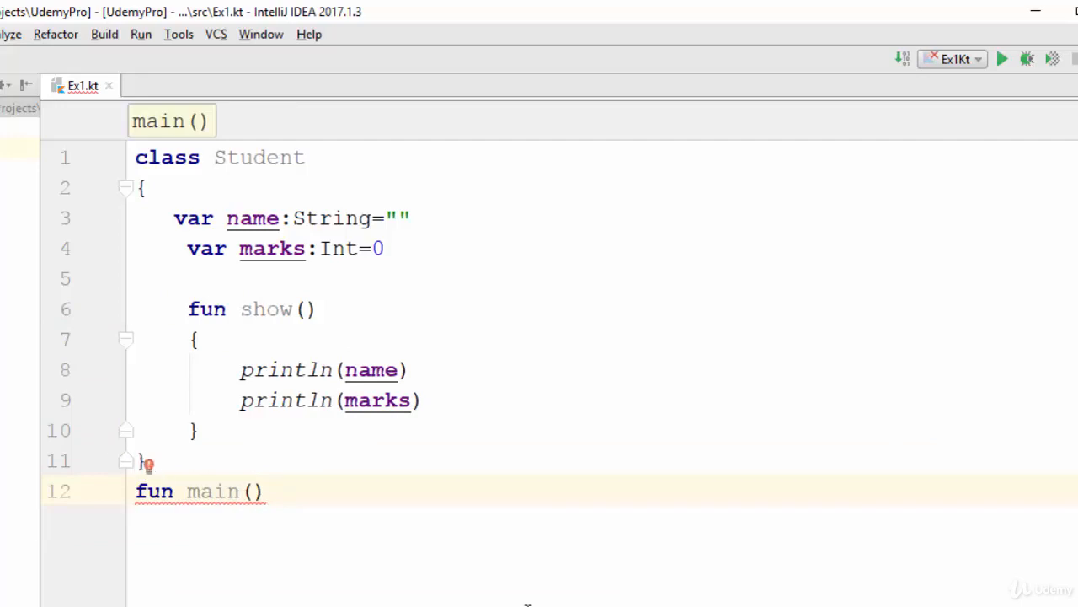
type("args")
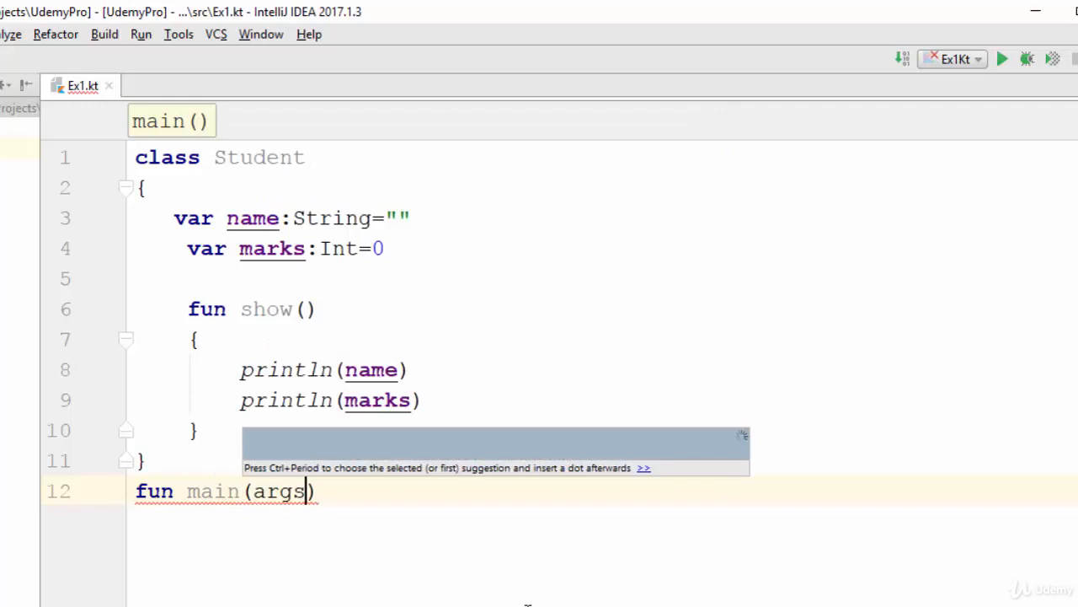
type(":A")
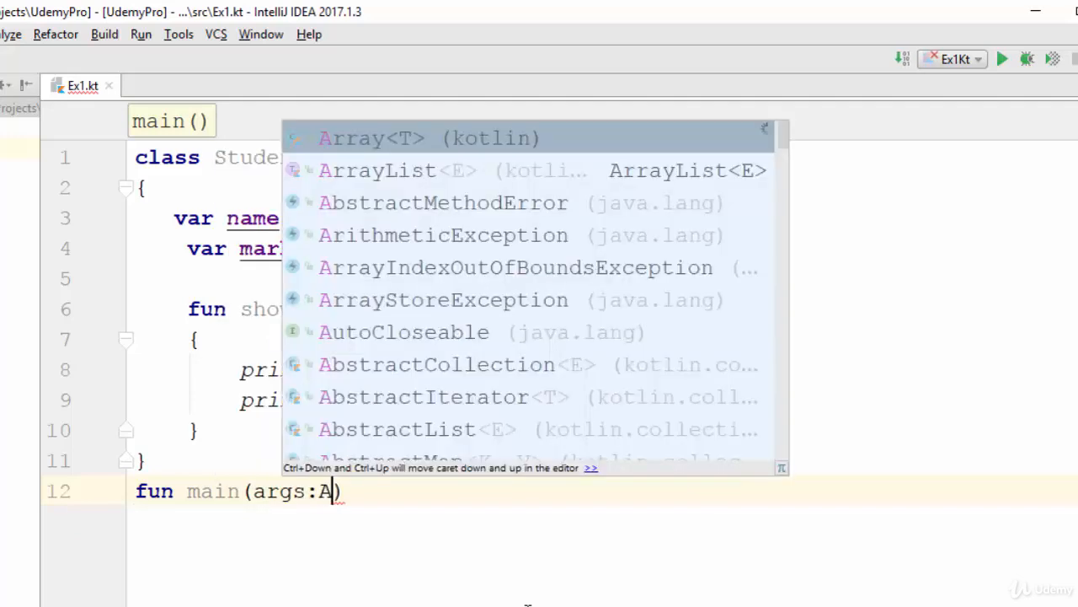
type("rray<String>")
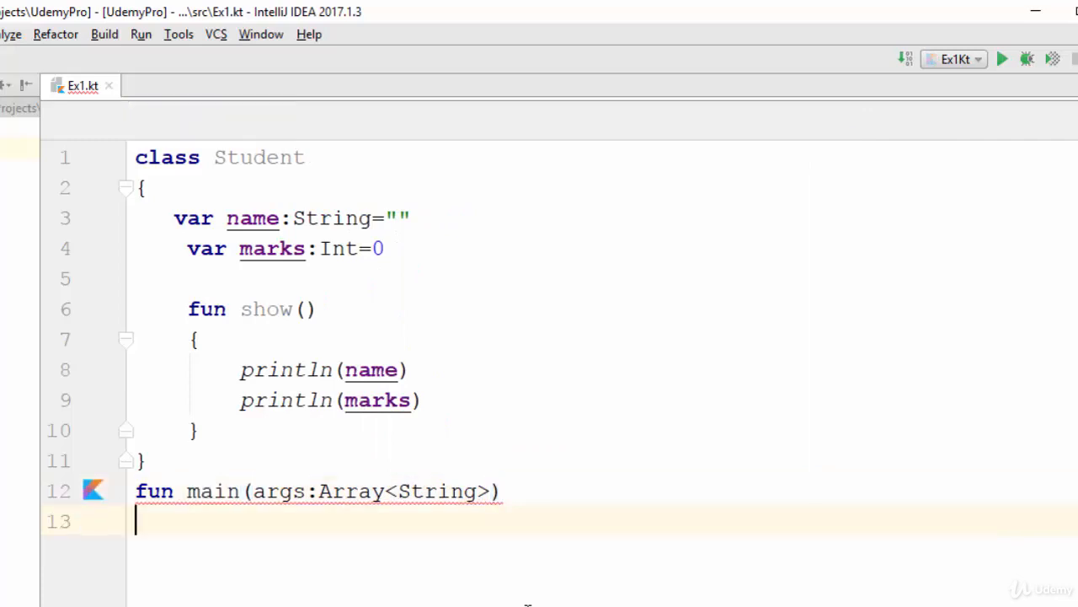
type("{")
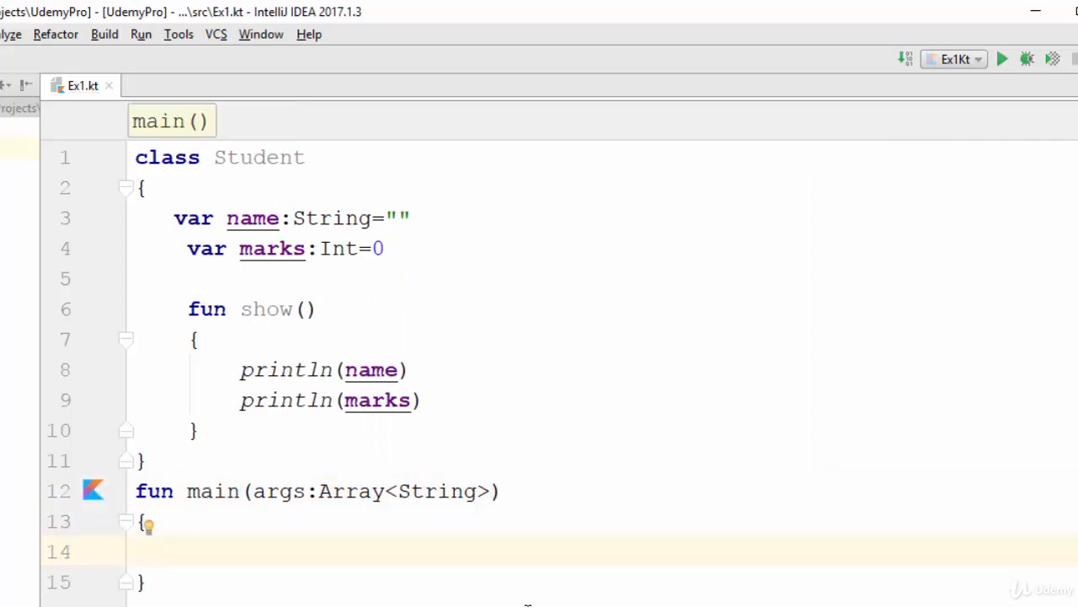
- Create var s=Student() inside main, accepting the Student completion
type("v")
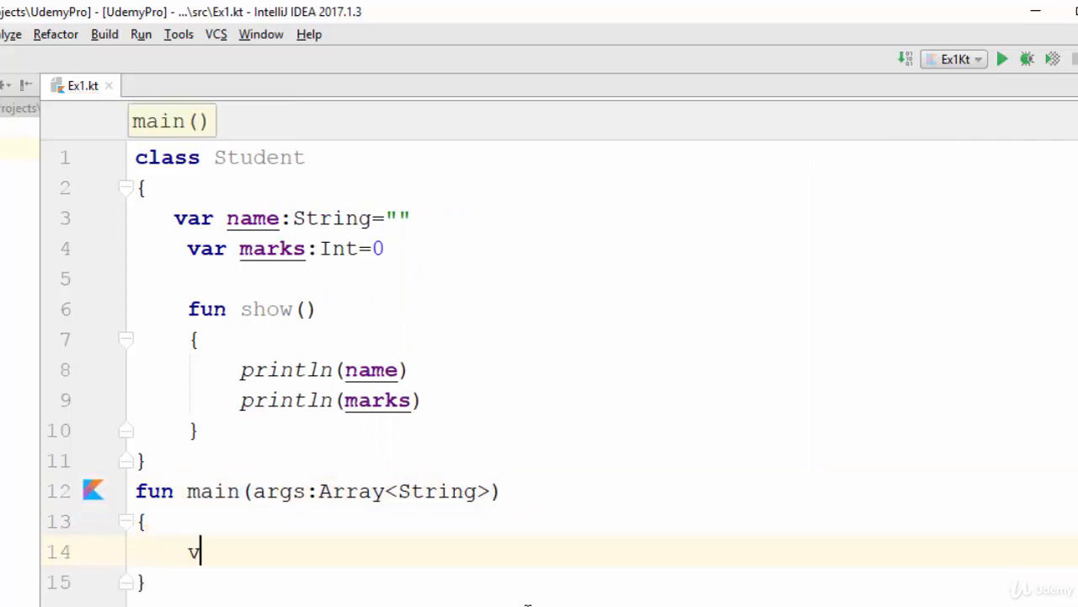
type("ar s=")
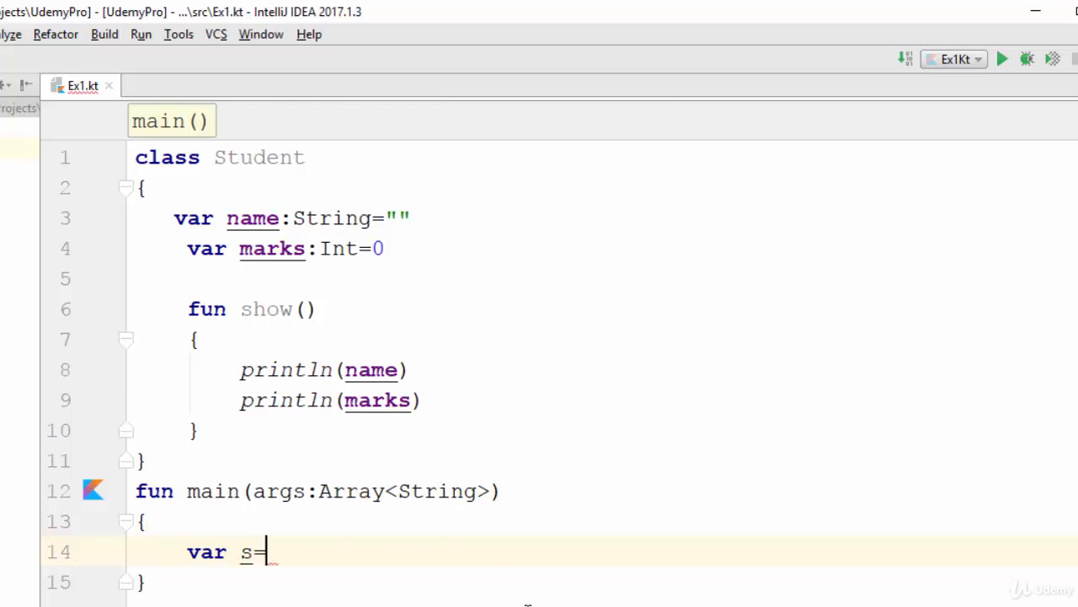
type("Student")
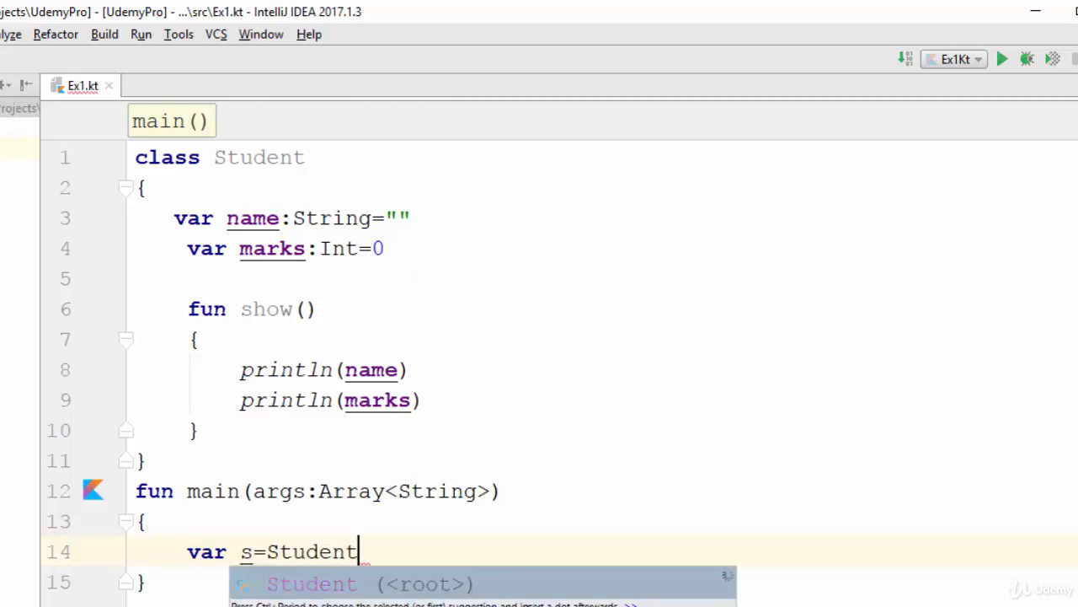
key("Enter")
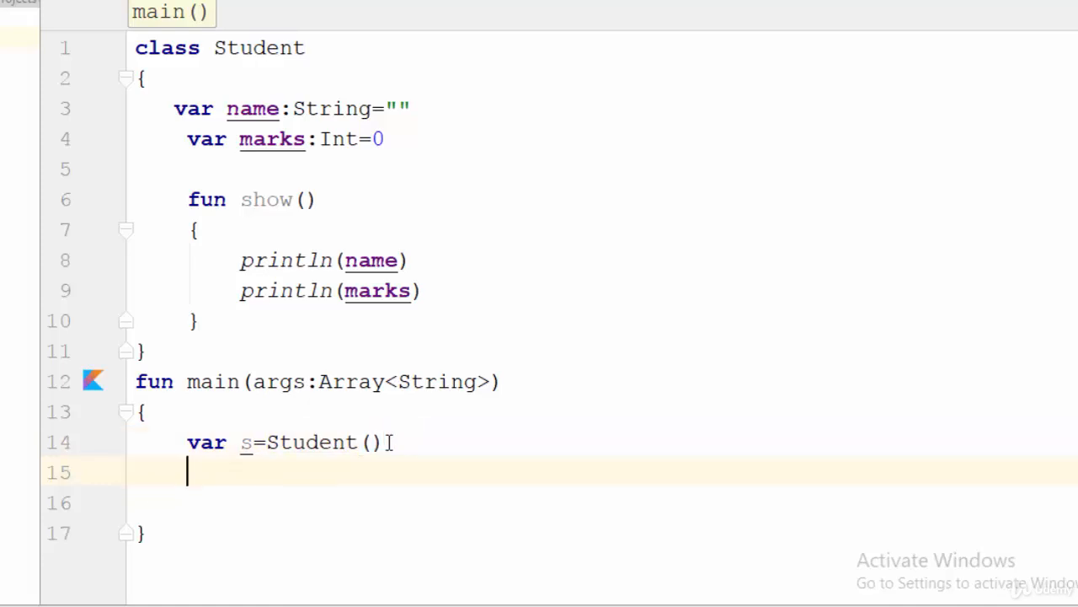
- Set s.name="Yazan" and s.marks=90, call s.show(), and bring up the Run context menu
type("s.name=\"")
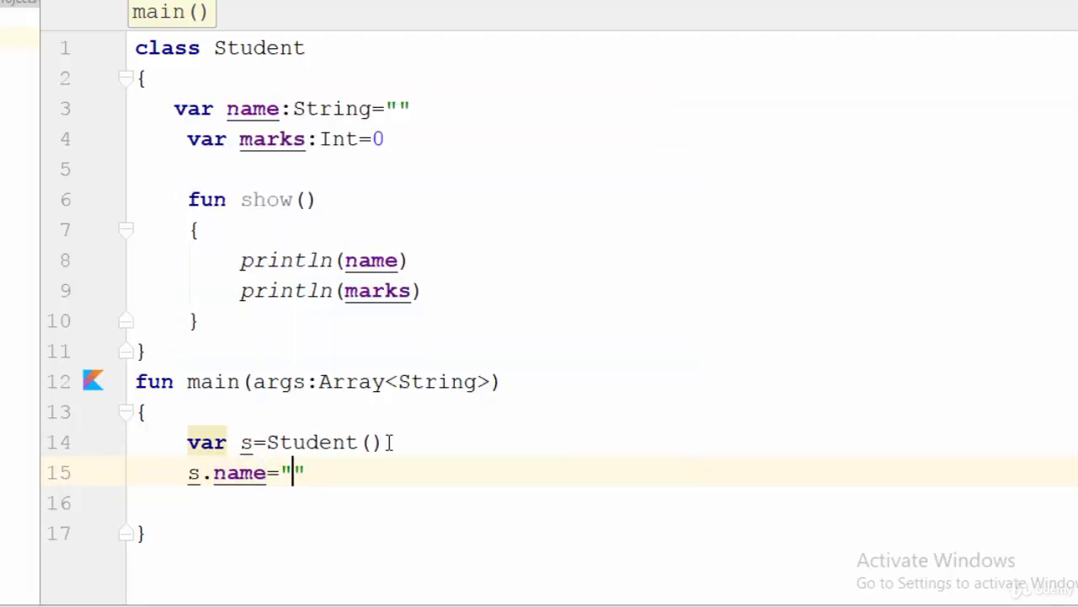
type("Yazan")
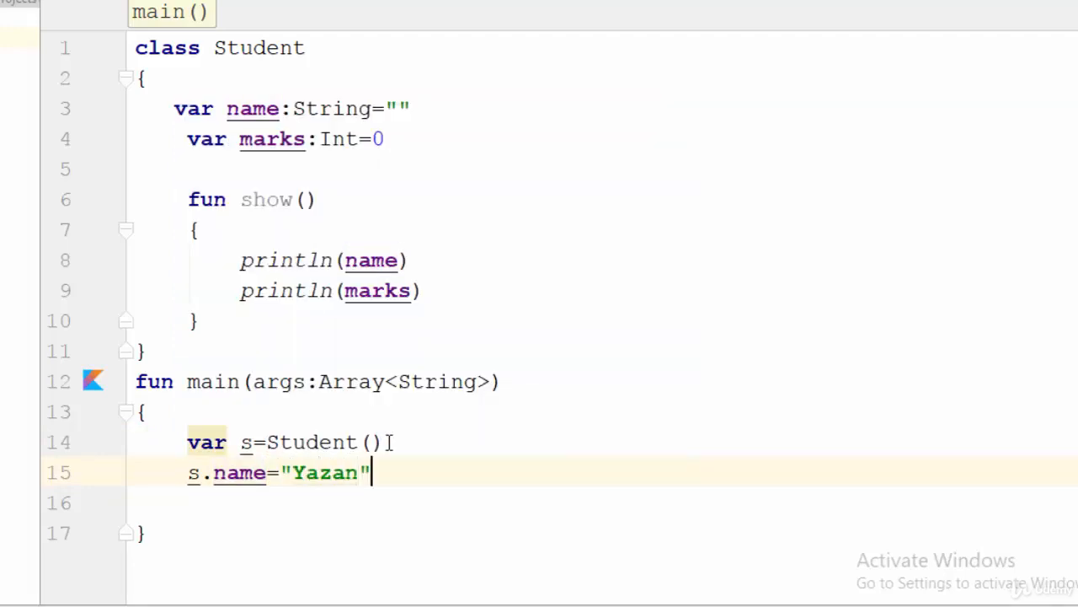
type("s.marks=90")
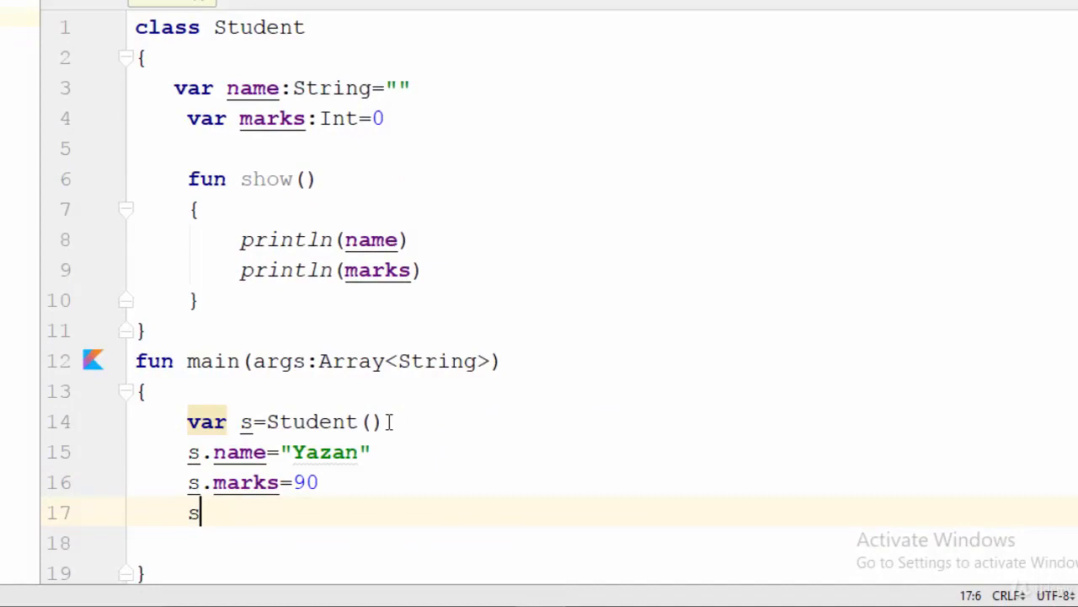
type(".show()")
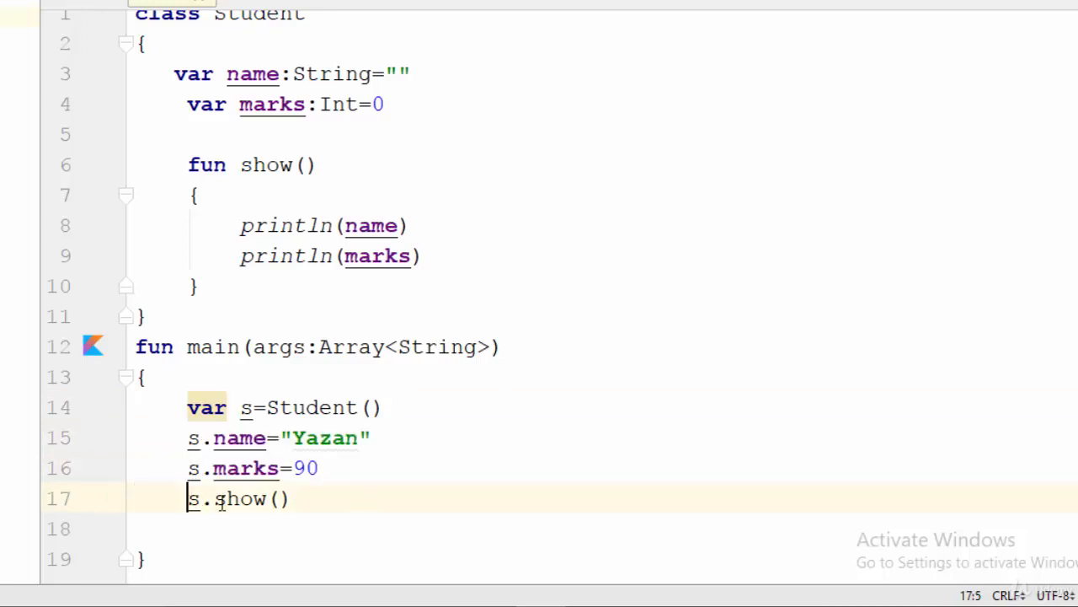
left_click(279, 499)
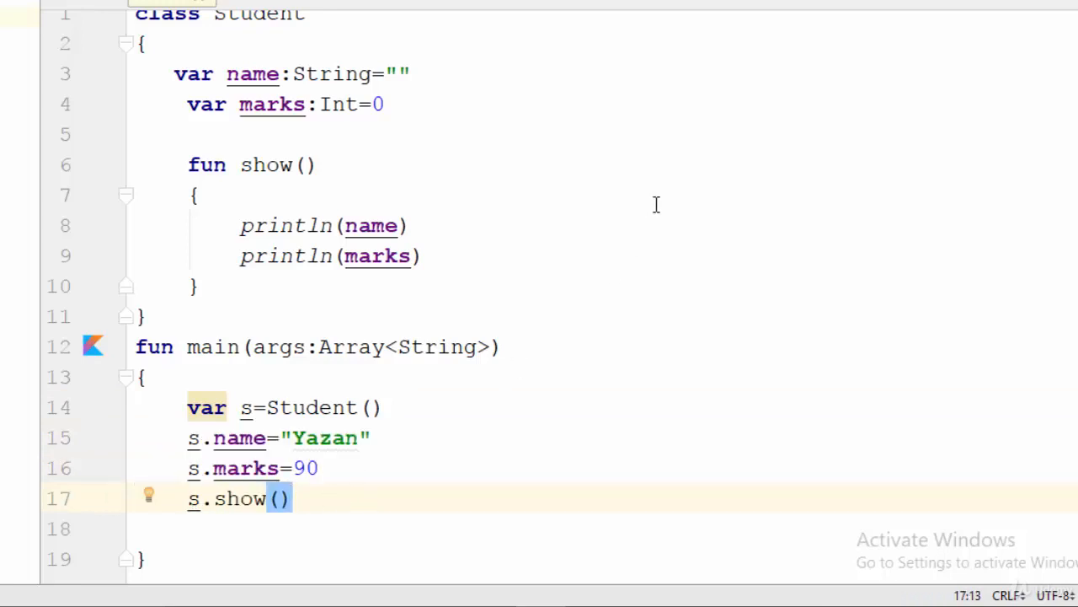
right_click(194, 196)
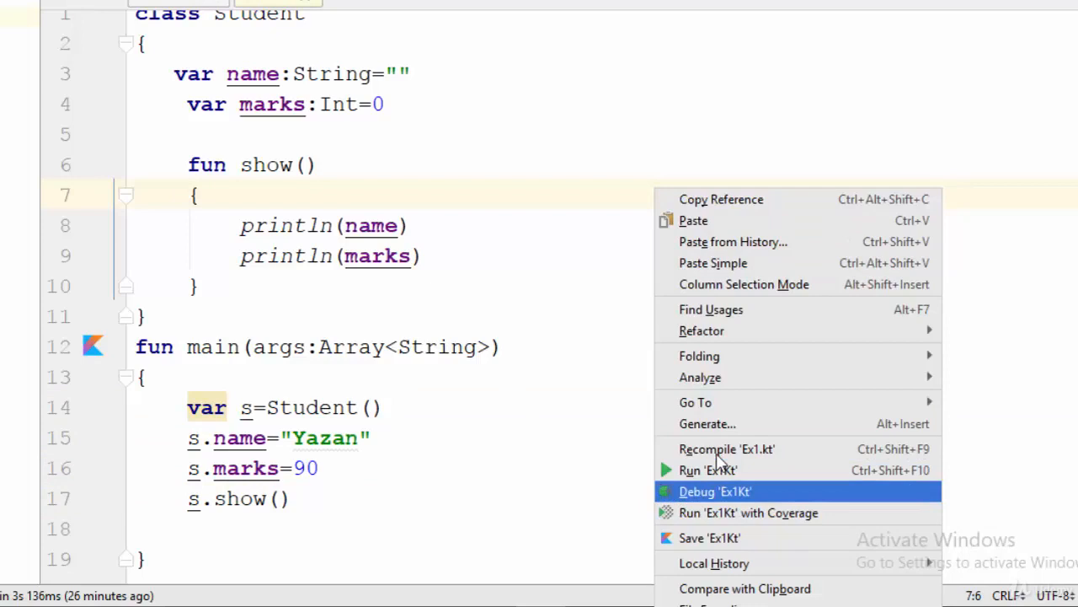